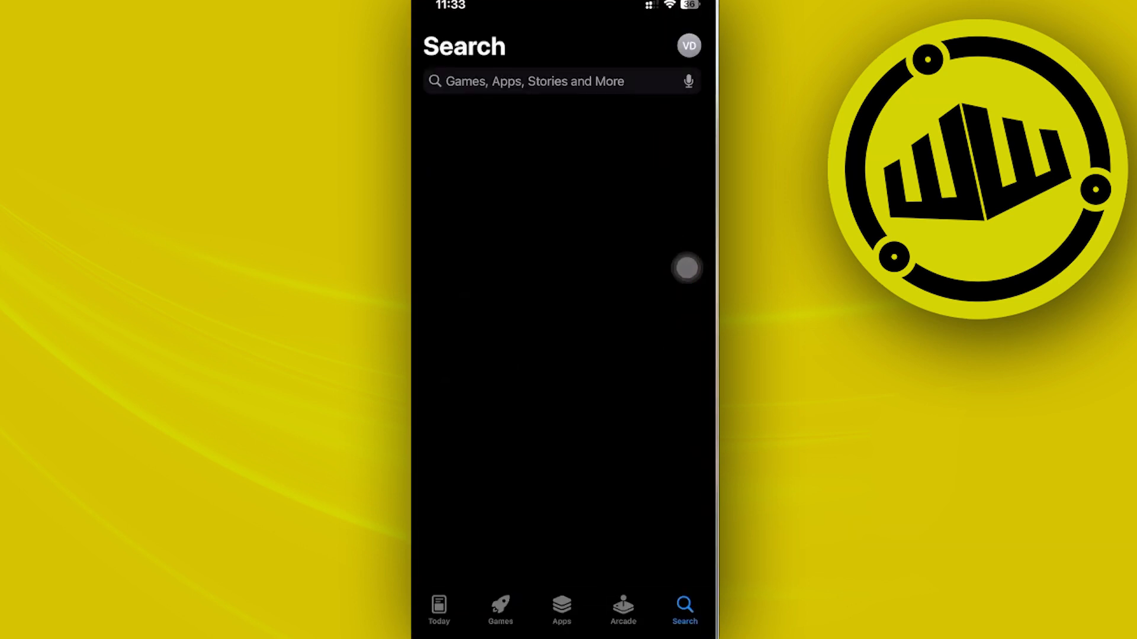
Step: Search the App Store for 'facebook' so the Facebook app appears in results
type("fac")
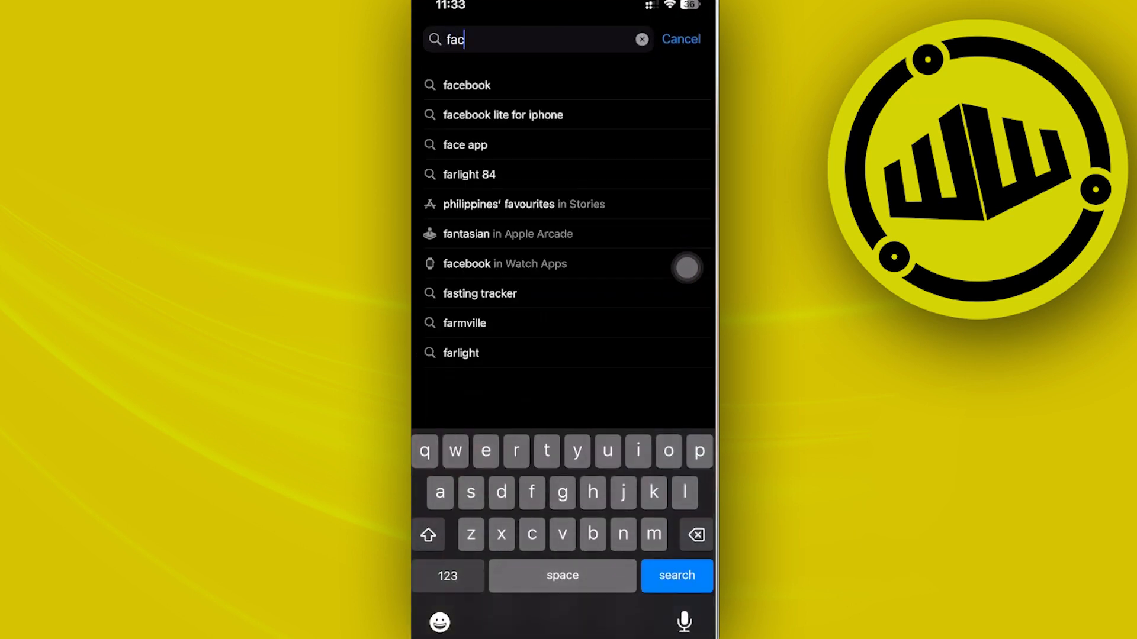
left_click(675, 575)
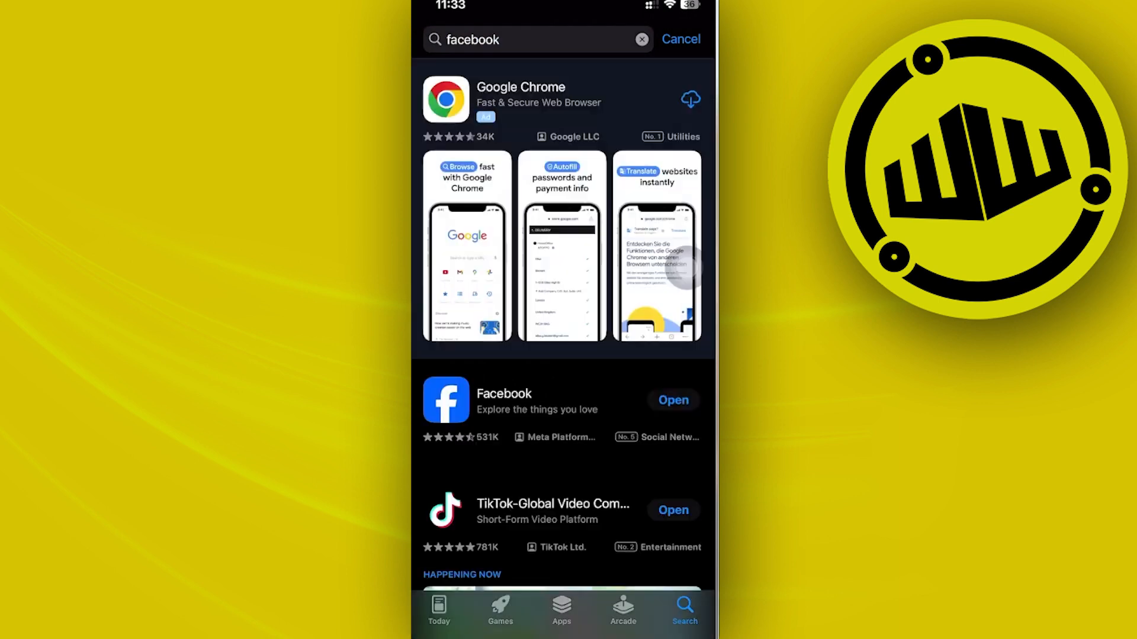
Step: View Facebook's store page showing it installed at version 451.0.4
left_click(503, 393)
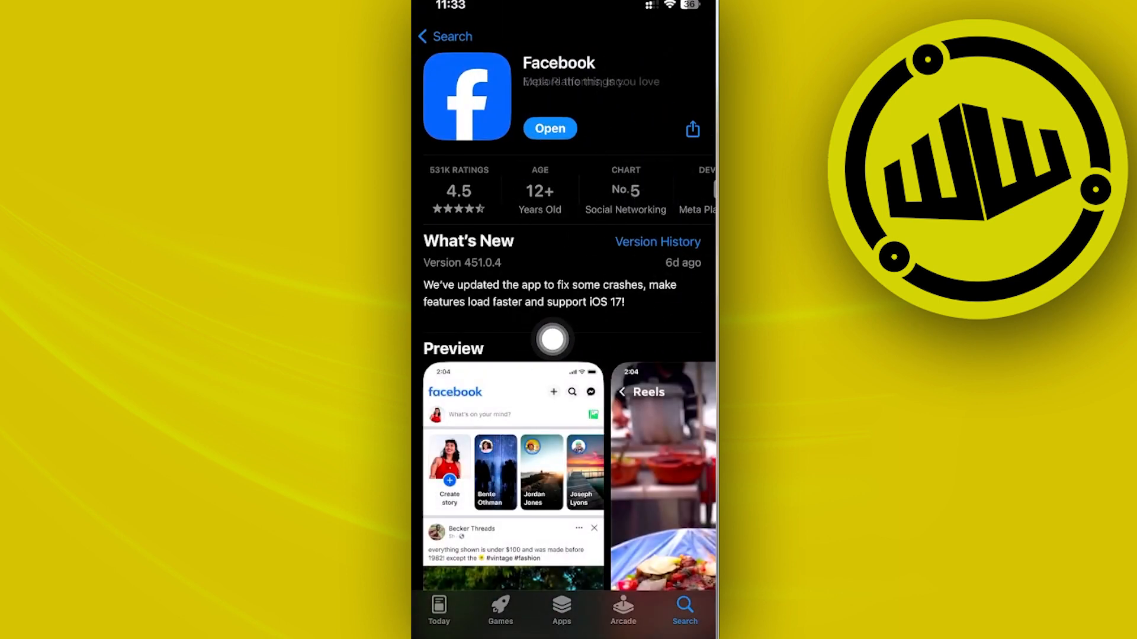
mouse_move(612, 331)
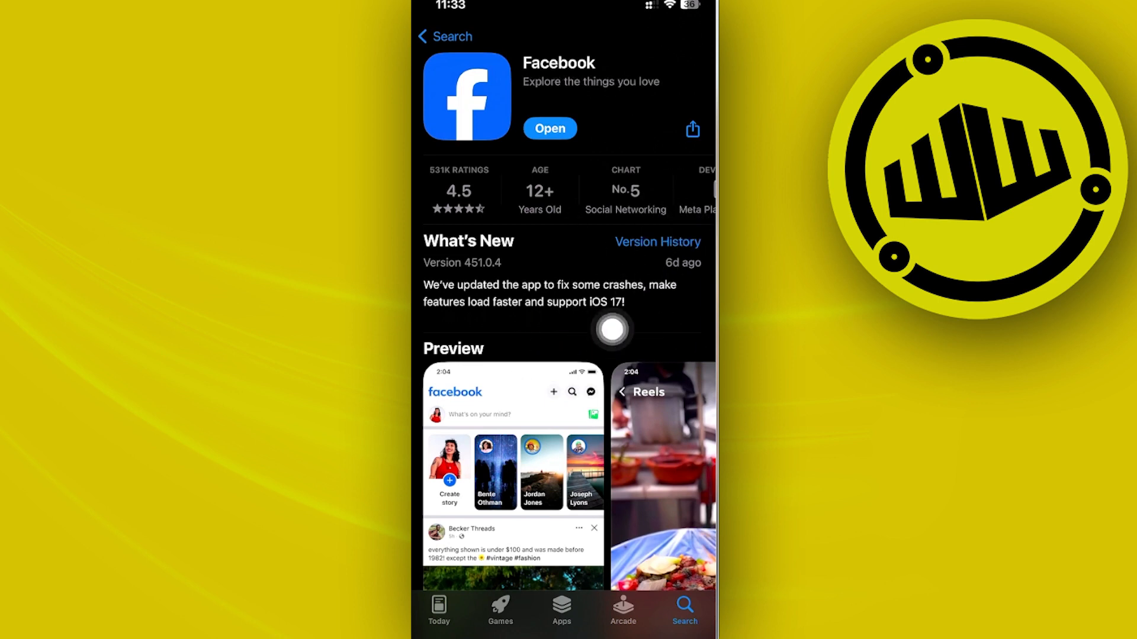
mouse_move(580, 335)
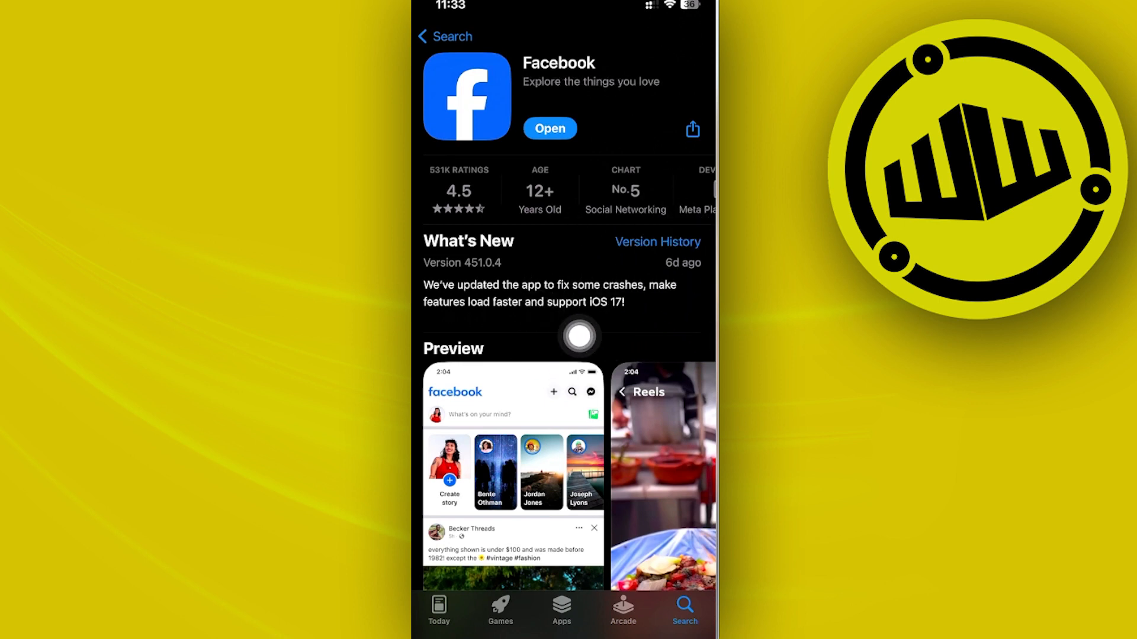
mouse_move(601, 198)
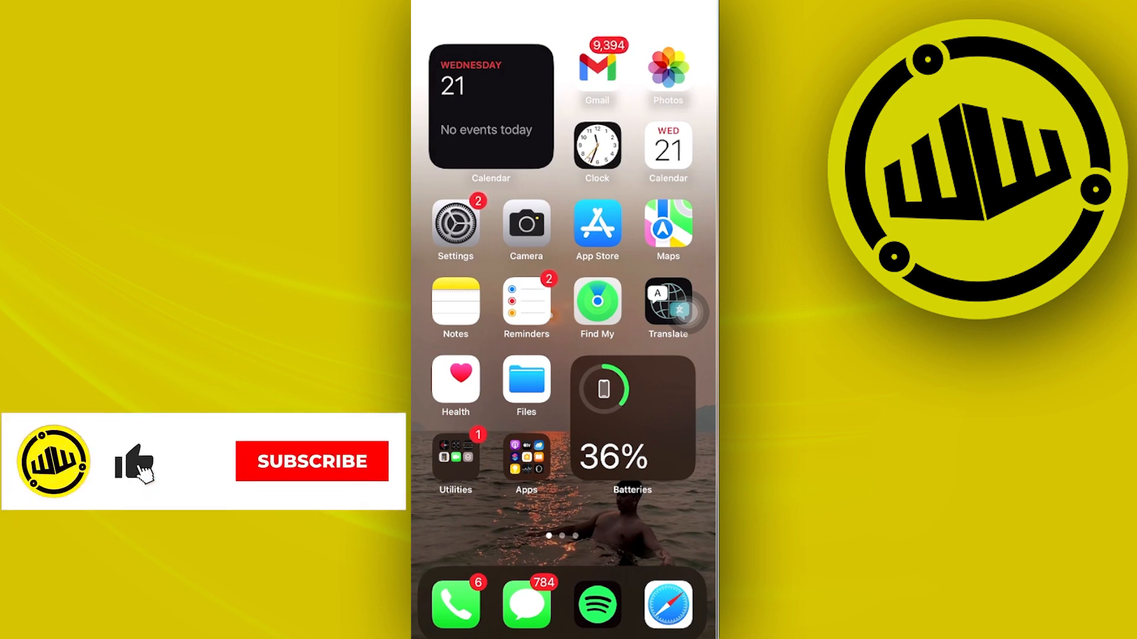
Step: Launch Safari and search Google for 'facebook help' to reach the Help Center result
left_click(311, 461)
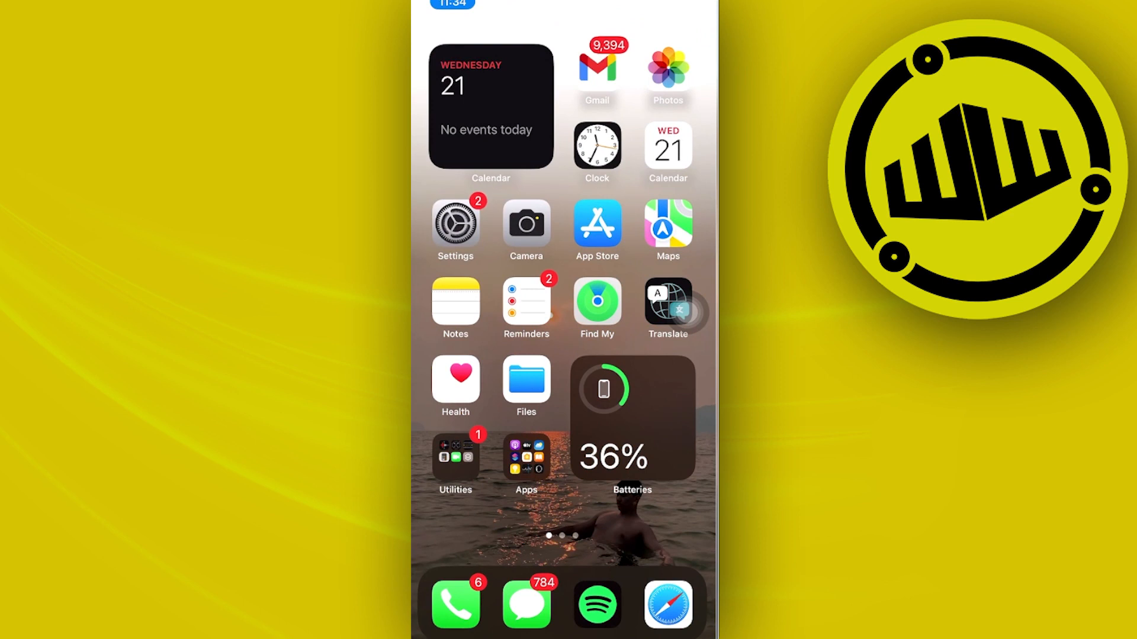
left_click(666, 605)
type("facebook")
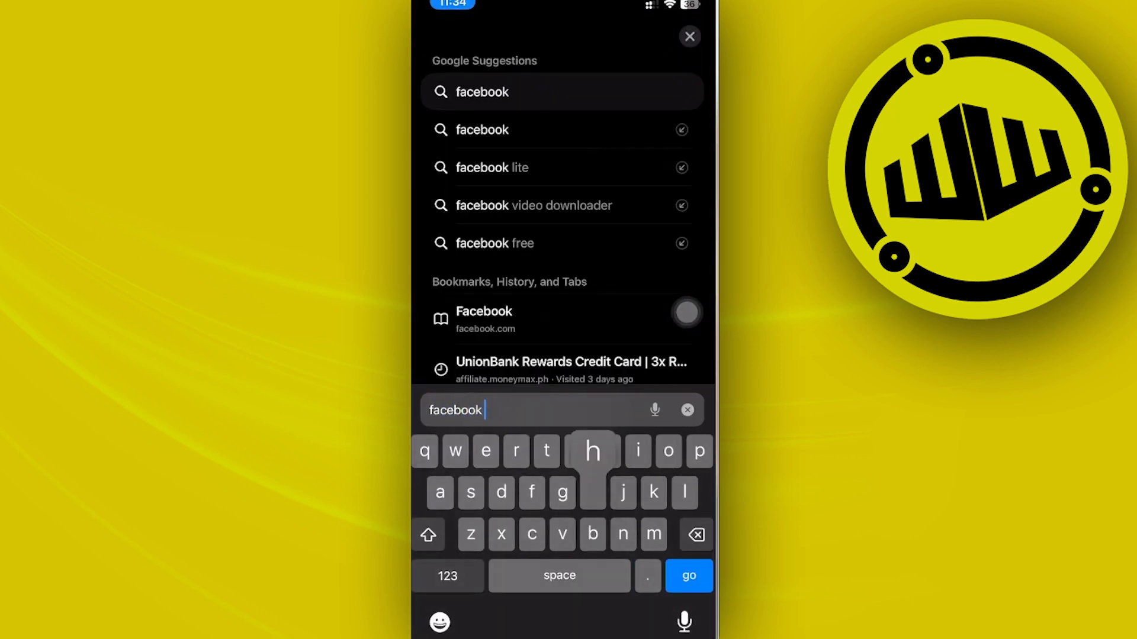
left_click(687, 576)
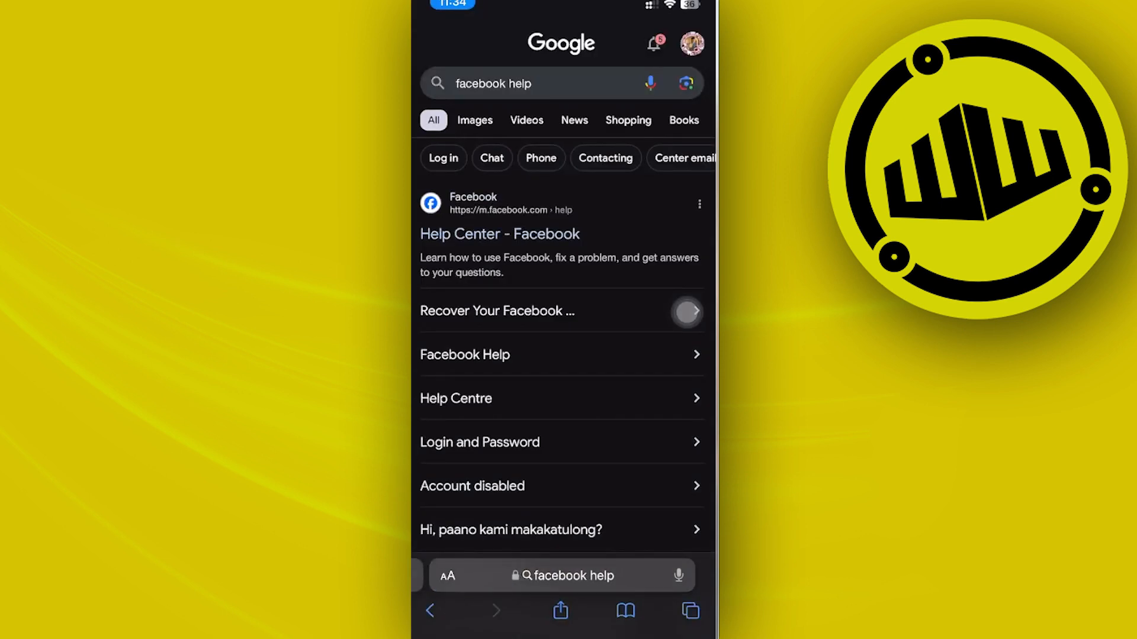